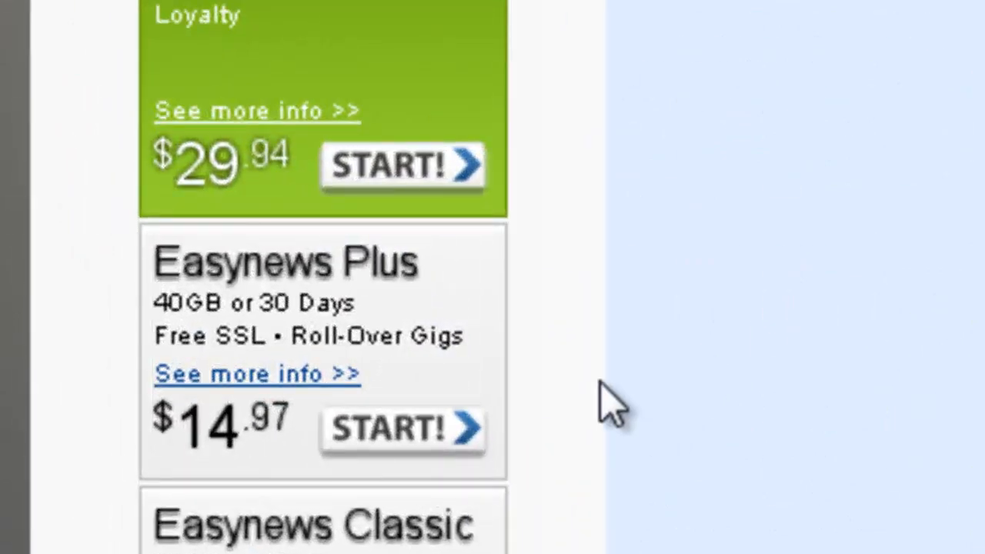
pyautogui.moveTo(315, 330)
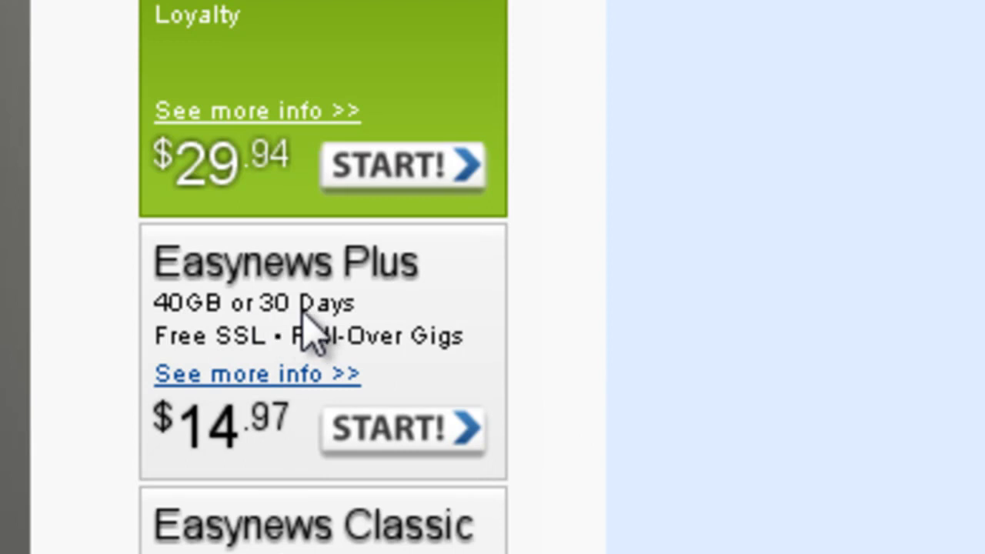
pyautogui.moveTo(676, 377)
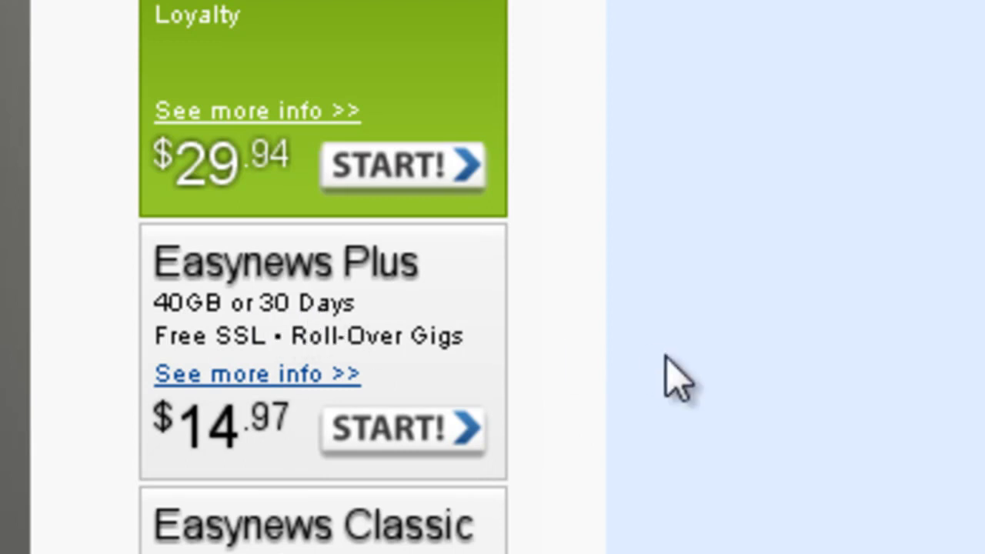
pyautogui.moveTo(308, 336)
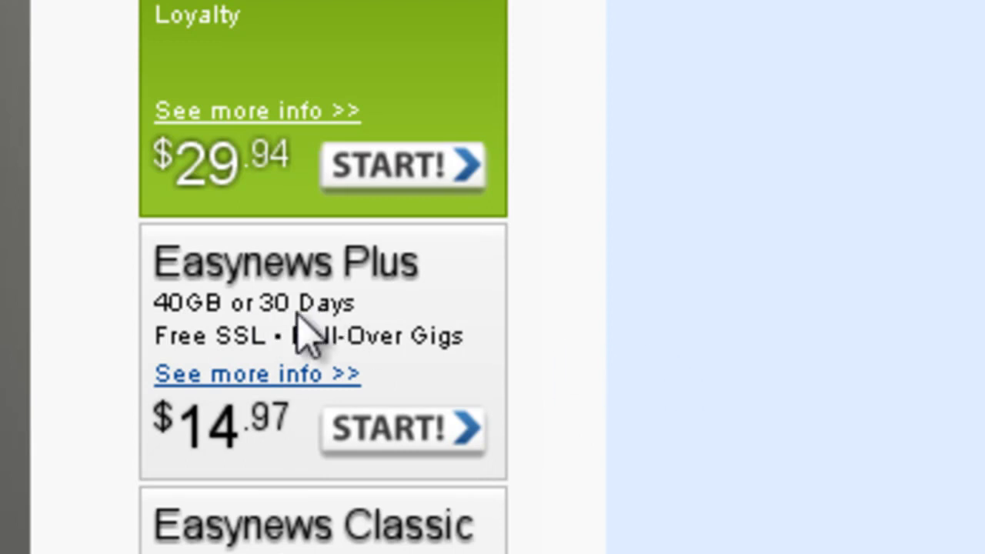
pyautogui.moveTo(562, 424)
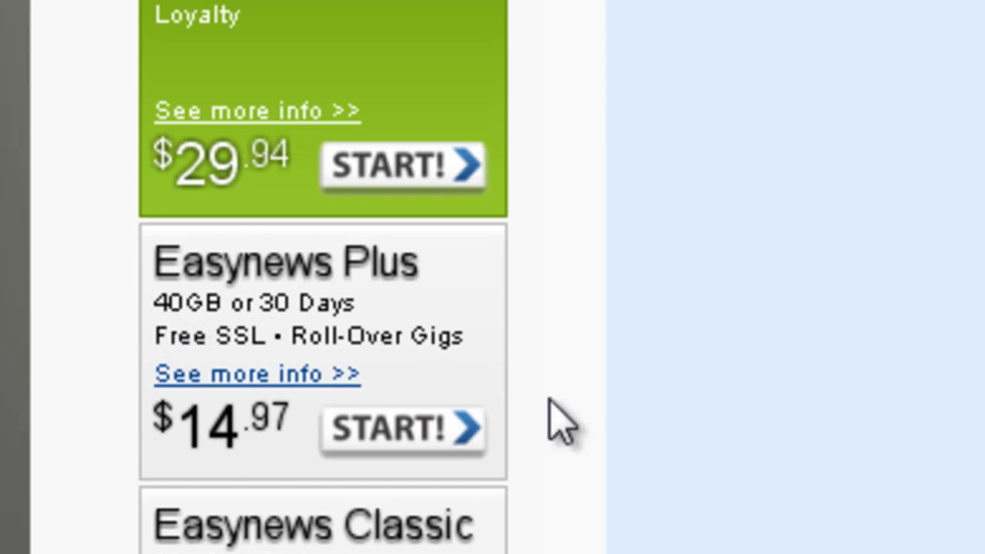
pyautogui.moveTo(616, 516)
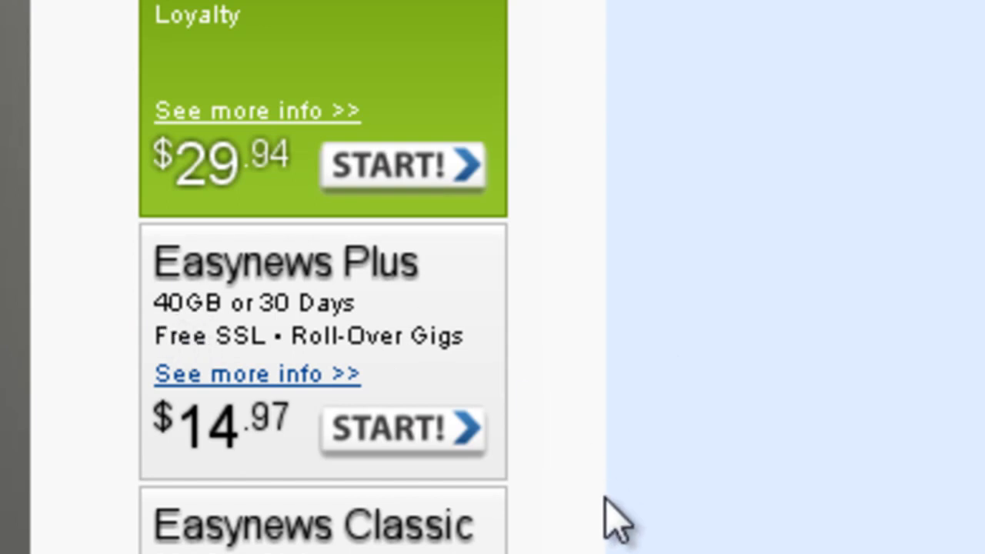
pyautogui.moveTo(615, 511)
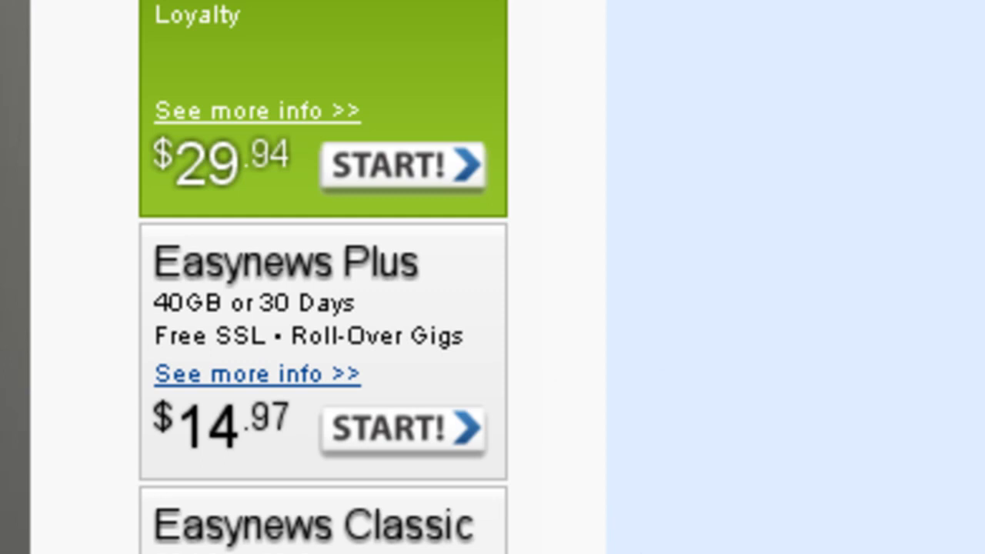
# Enter 'movies' as the global search term in the members area
pyautogui.scroll(-3)
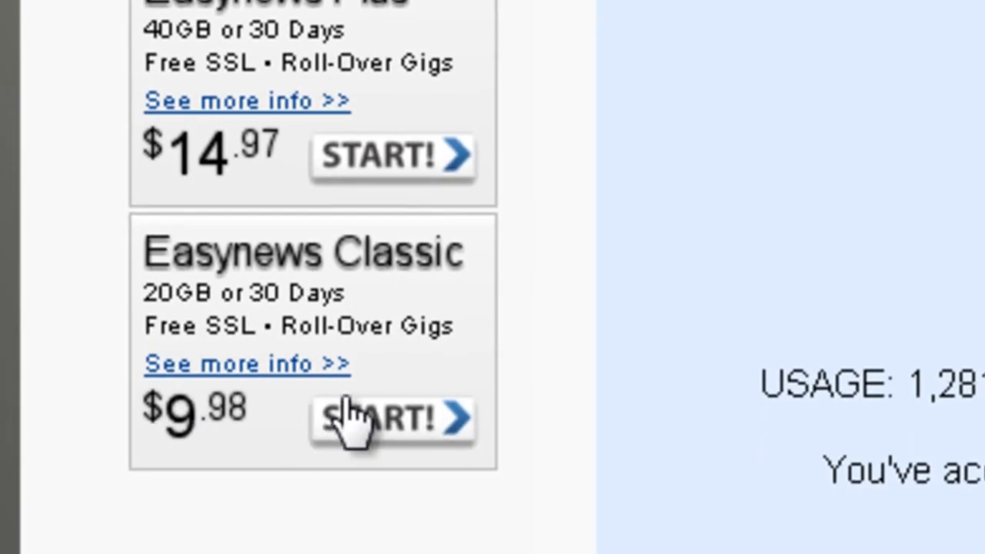
pyautogui.moveTo(223, 428)
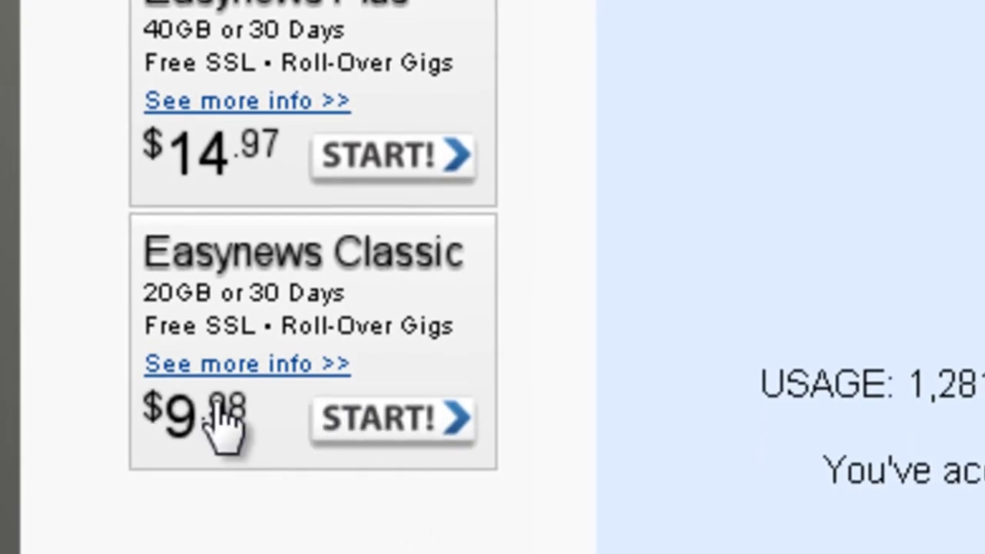
pyautogui.moveTo(643, 381)
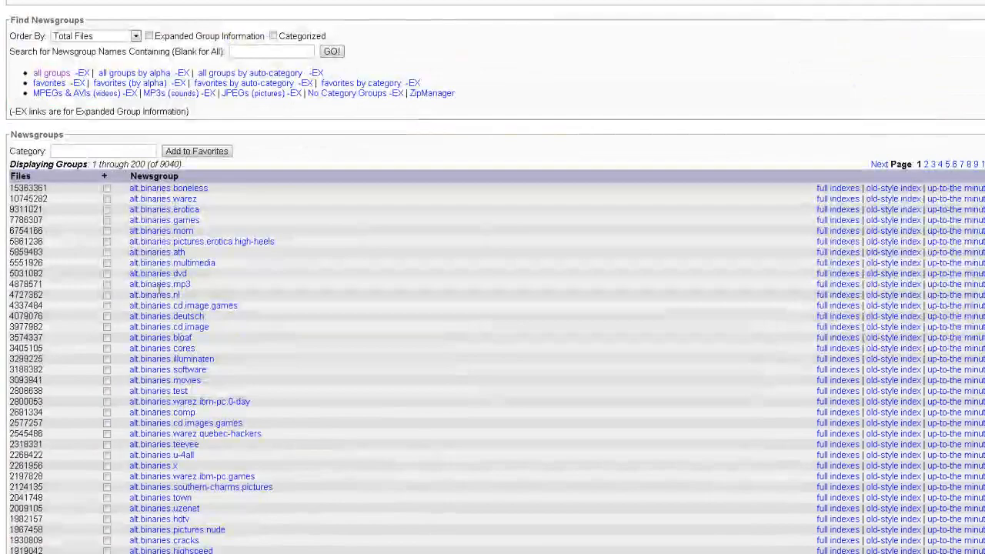
pyautogui.scroll(3)
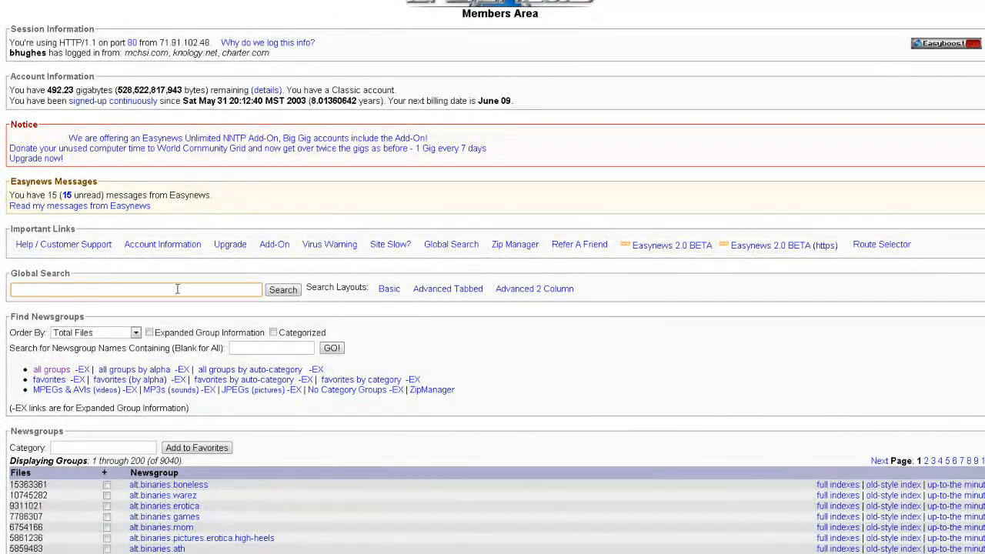
pyautogui.write('movies')
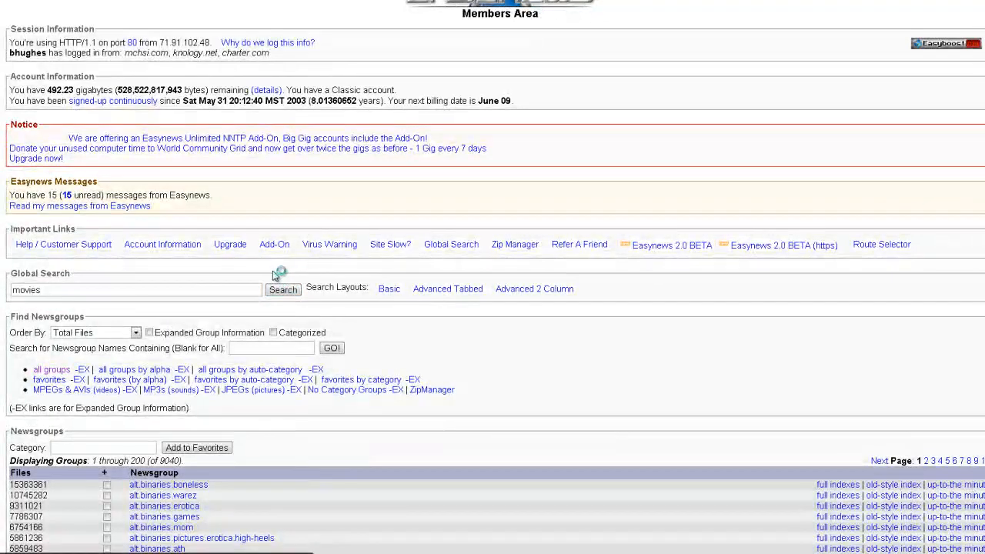
pyautogui.scroll(-3)
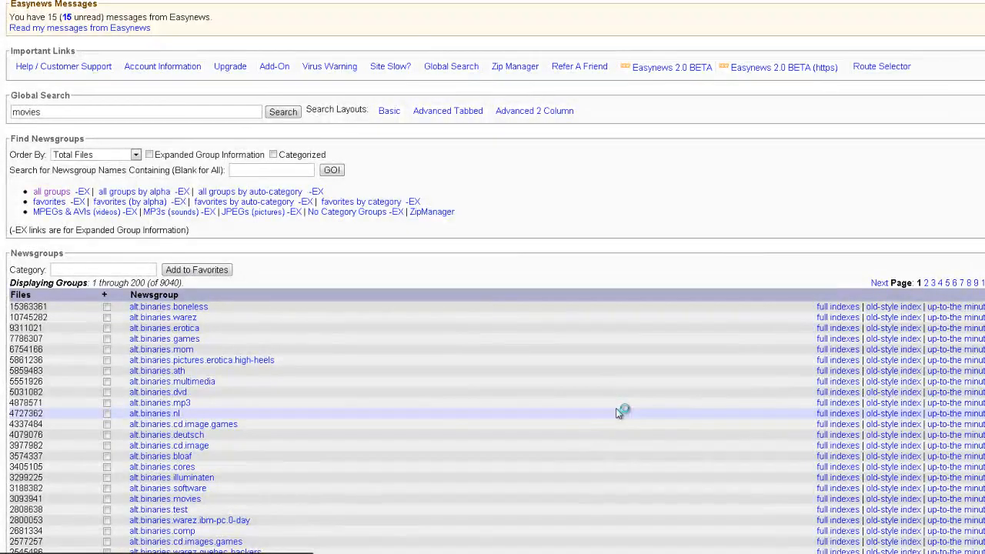
# Run the global search for 'movies' and review the resulting posts with sizes, groups and dates
pyautogui.click(283, 110)
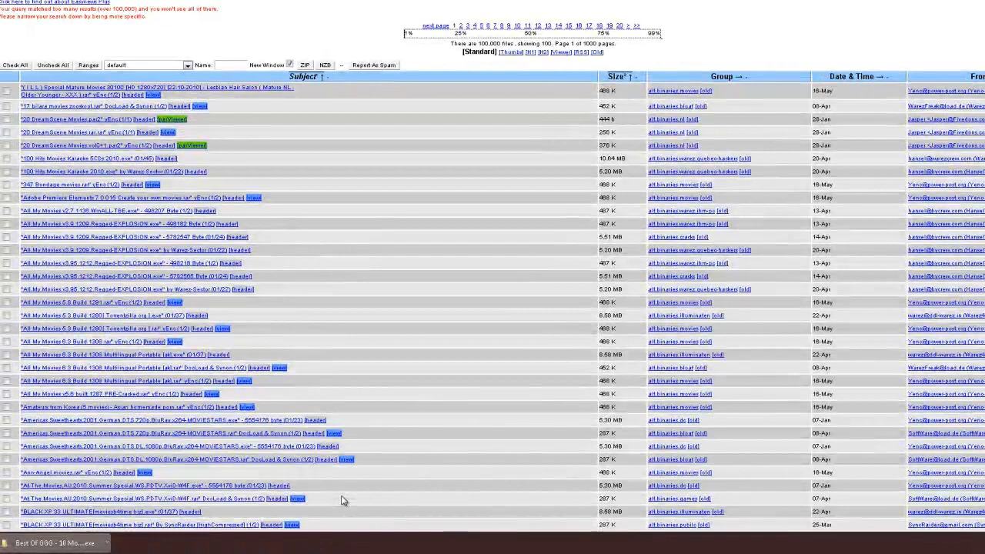
pyautogui.scroll(3)
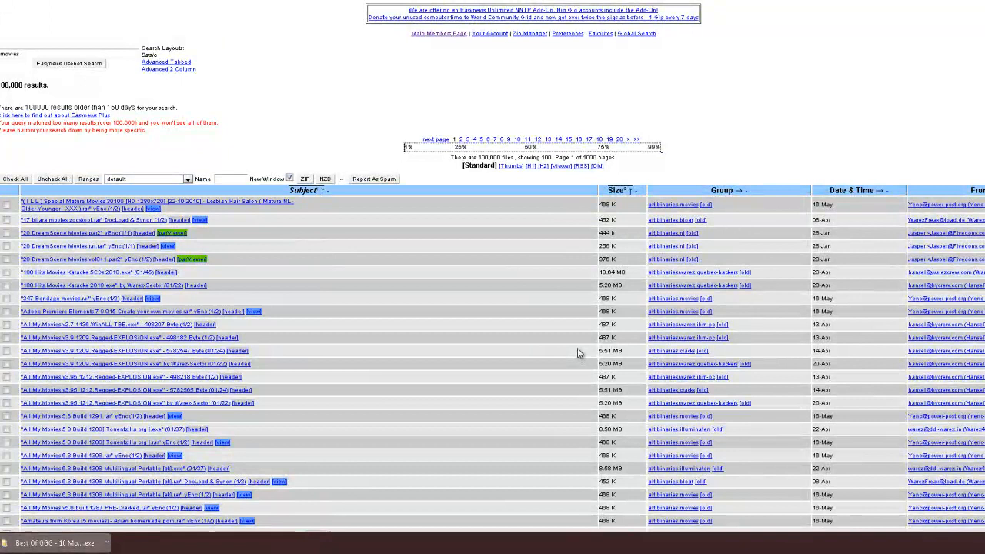
pyautogui.moveTo(496, 212)
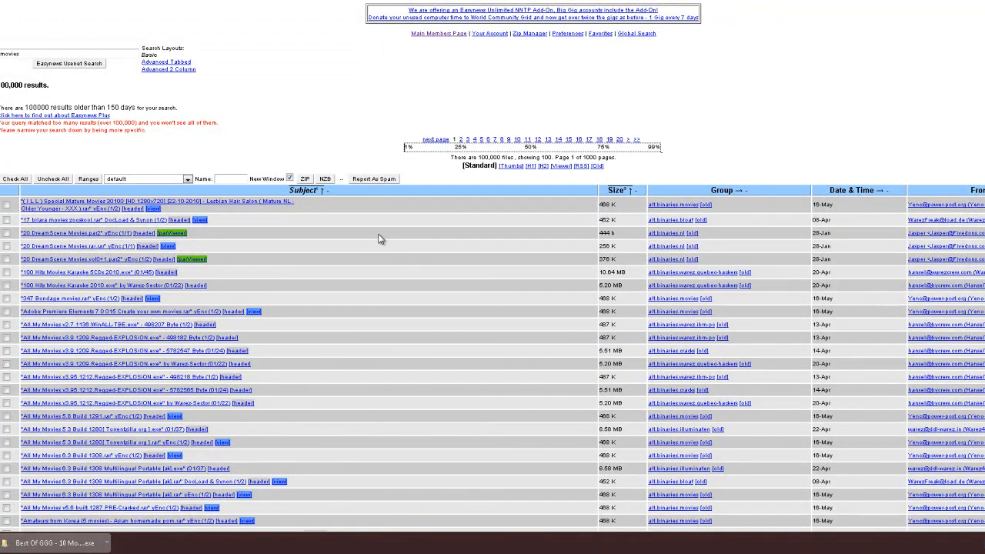
pyautogui.scroll(-3)
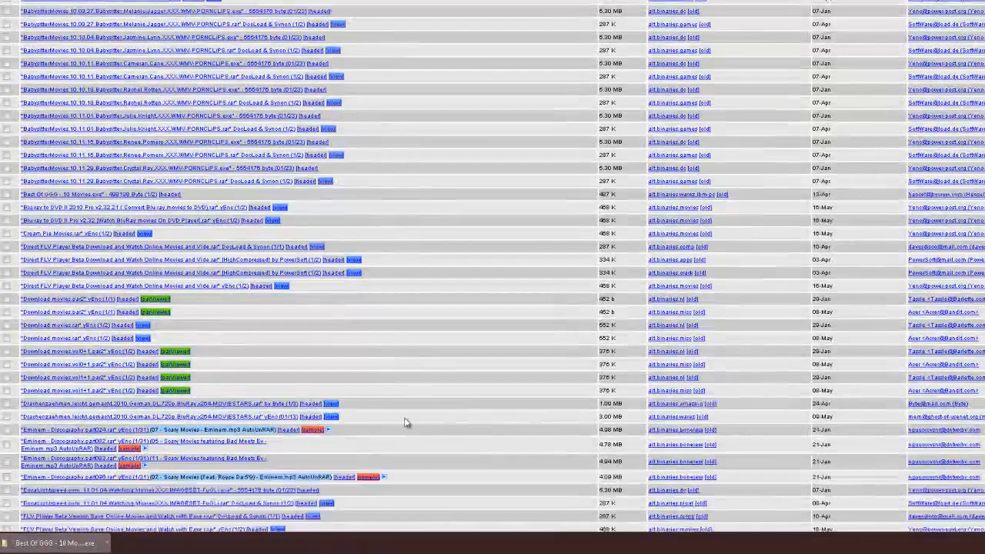
# Scroll the 'movies' results list to review more matching posts
pyautogui.scroll(-3)
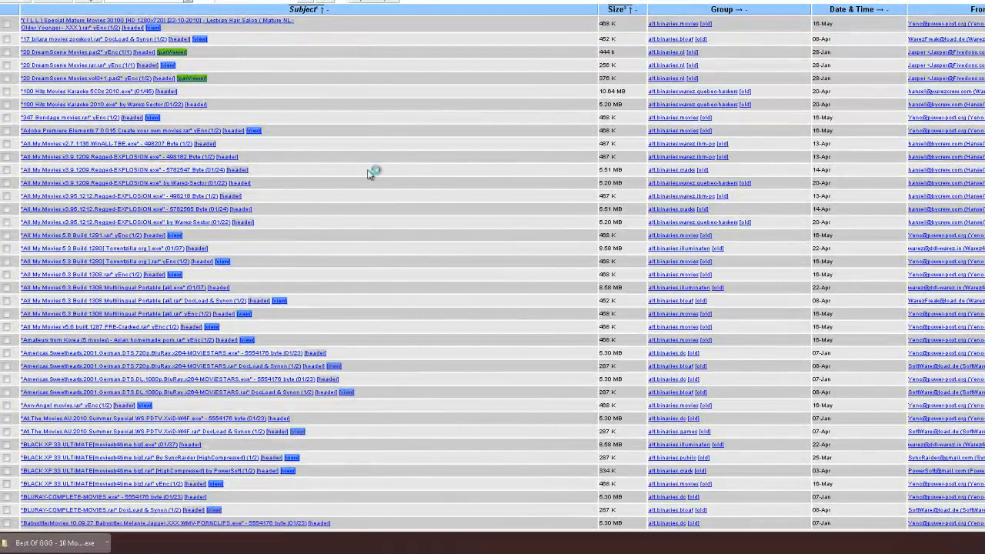
pyautogui.moveTo(471, 191)
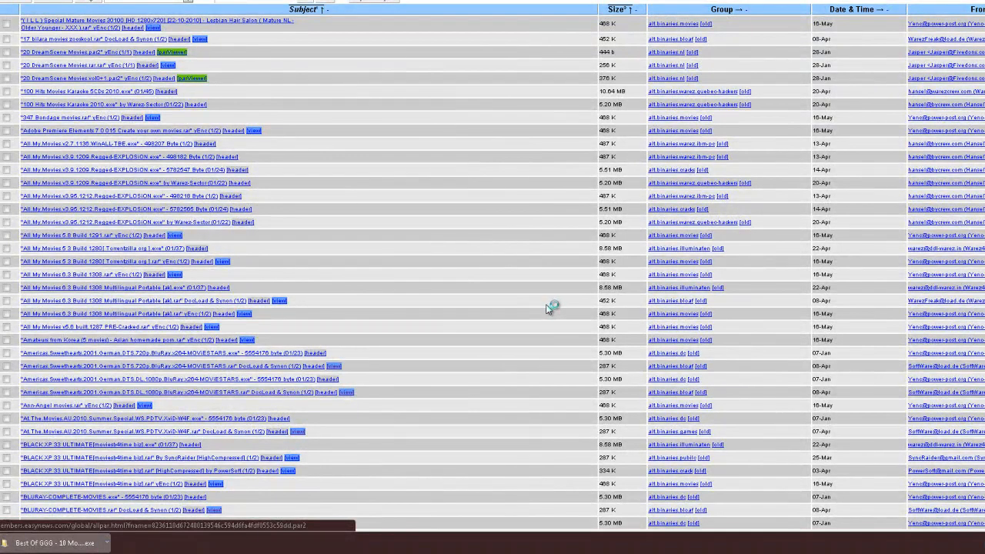
pyautogui.moveTo(560, 259)
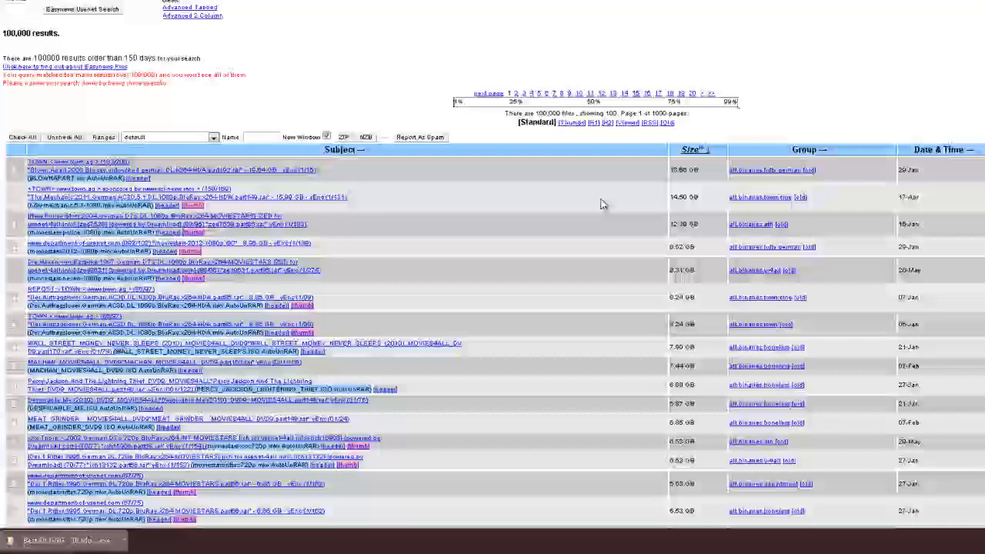
pyautogui.scroll(-3)
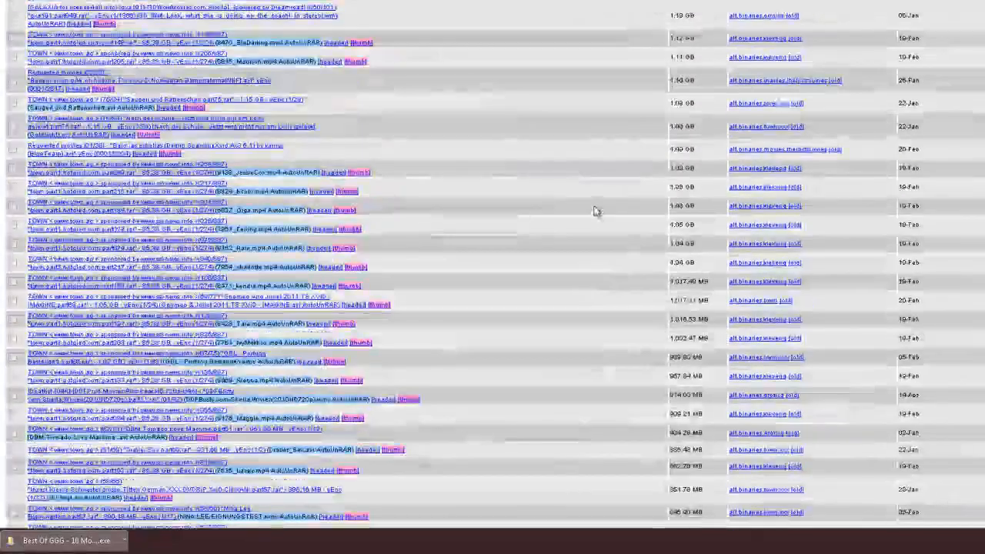
pyautogui.scroll(-3)
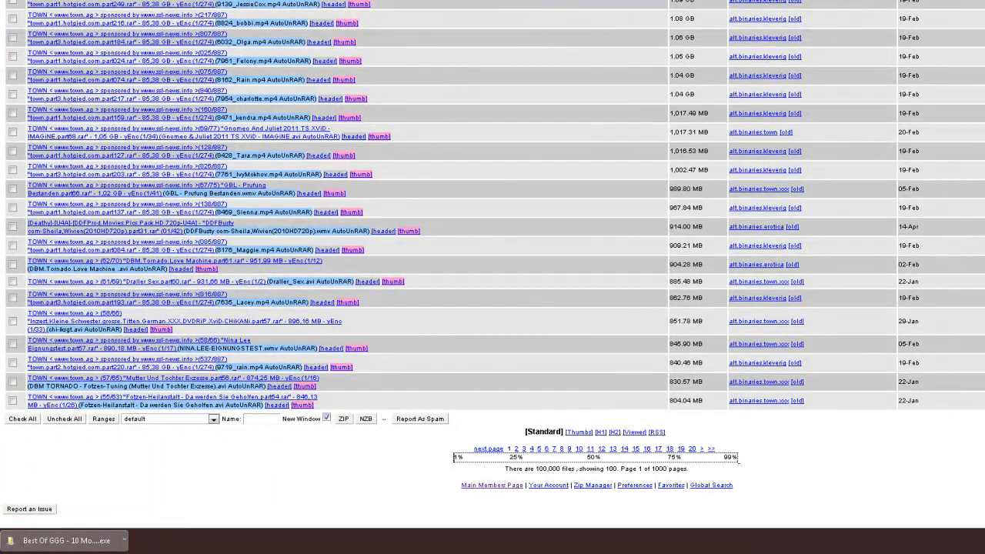